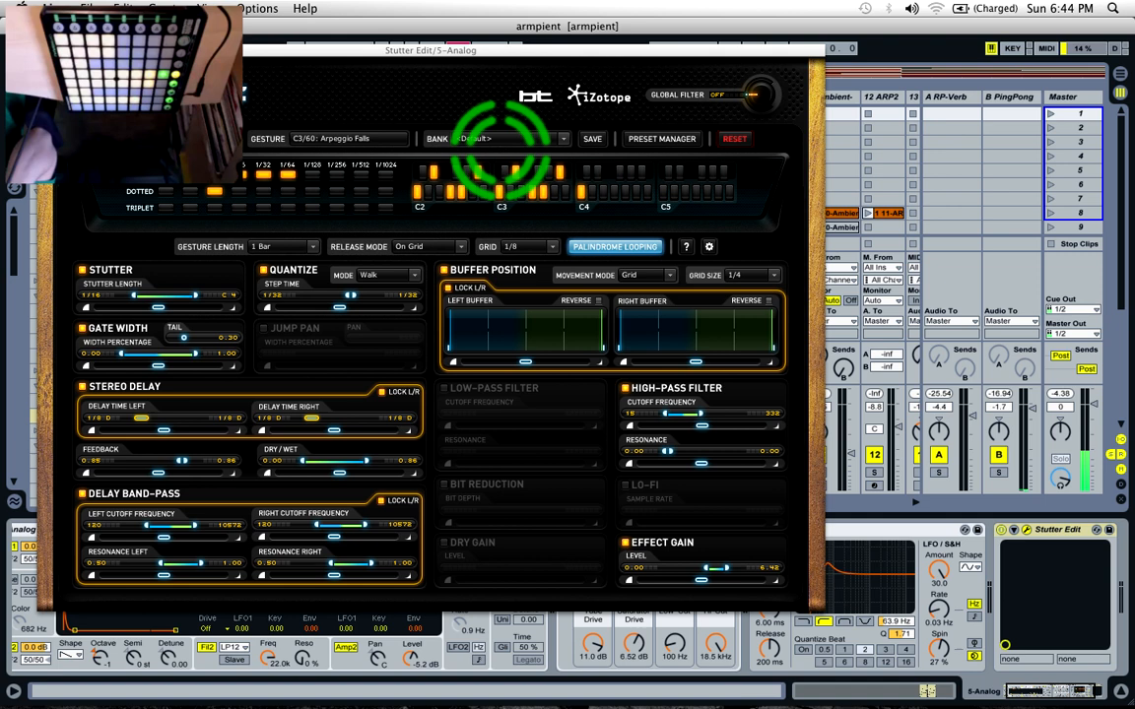
Close the Stutter Edit window and show the 6-MIDI clip's notes in Clip View.
left_click(518, 138)
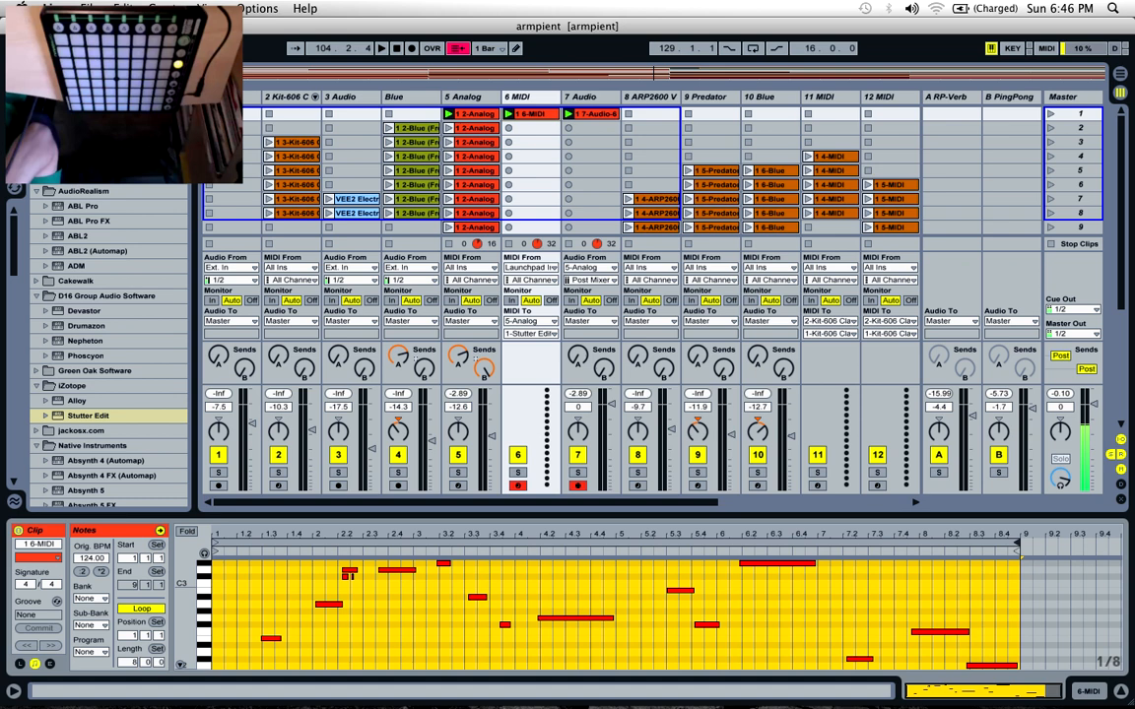
Add a 6 Audio track before the MIDI track and choose its input source.
left_click(522, 115)
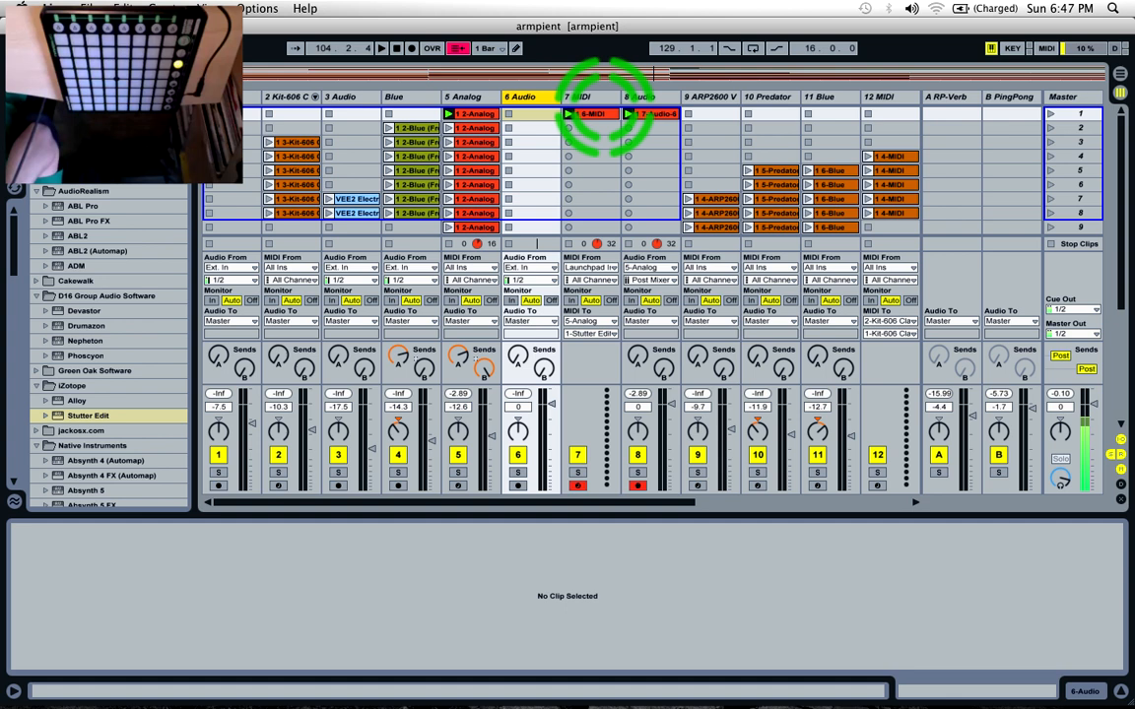
left_click(525, 268)
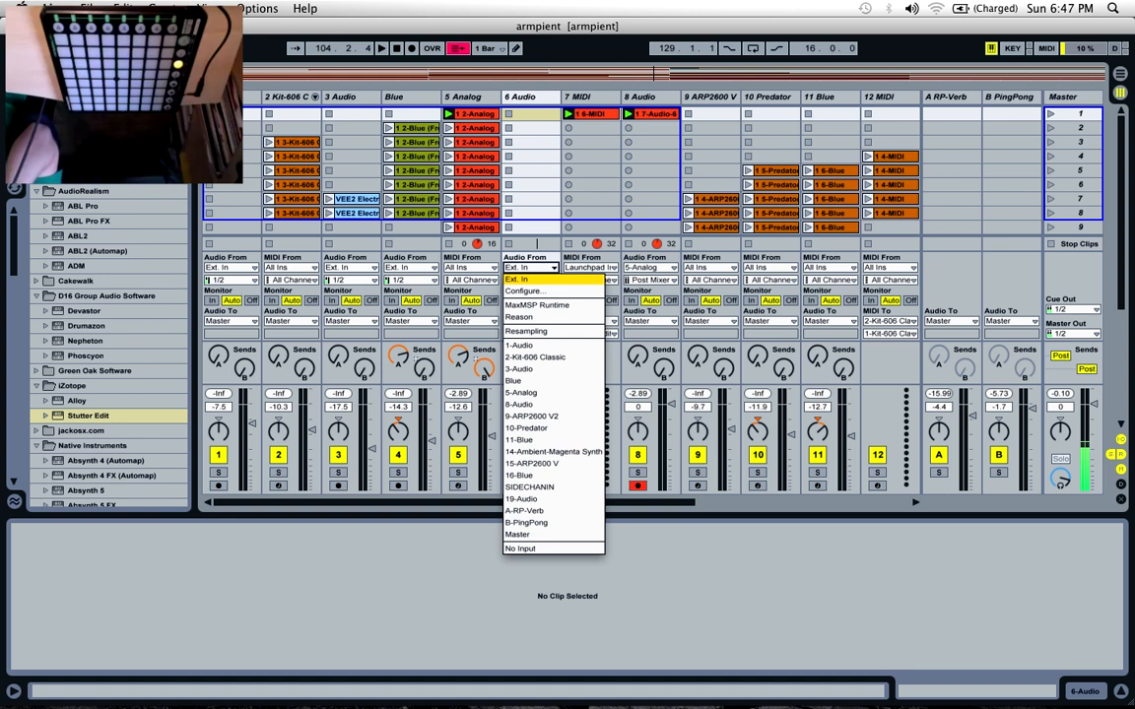
left_click(521, 392)
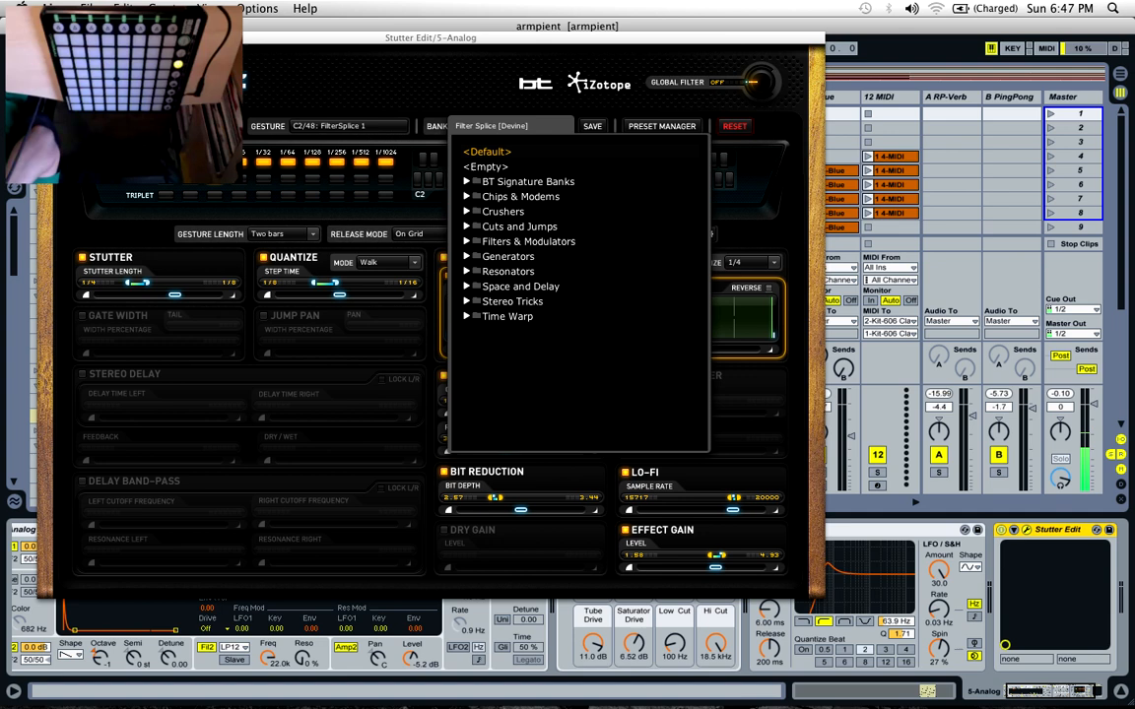
Pick the Reversal [Devine] bank in Stutter Edit to load Reverser 1.
left_click(513, 345)
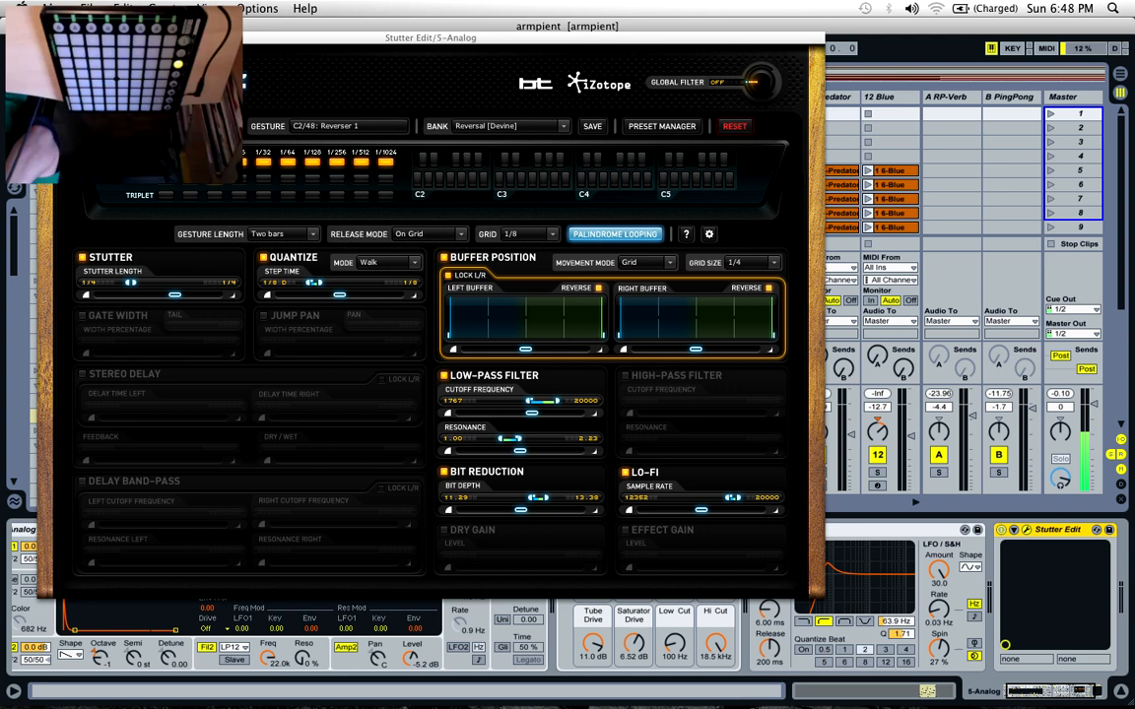
left_click(504, 126)
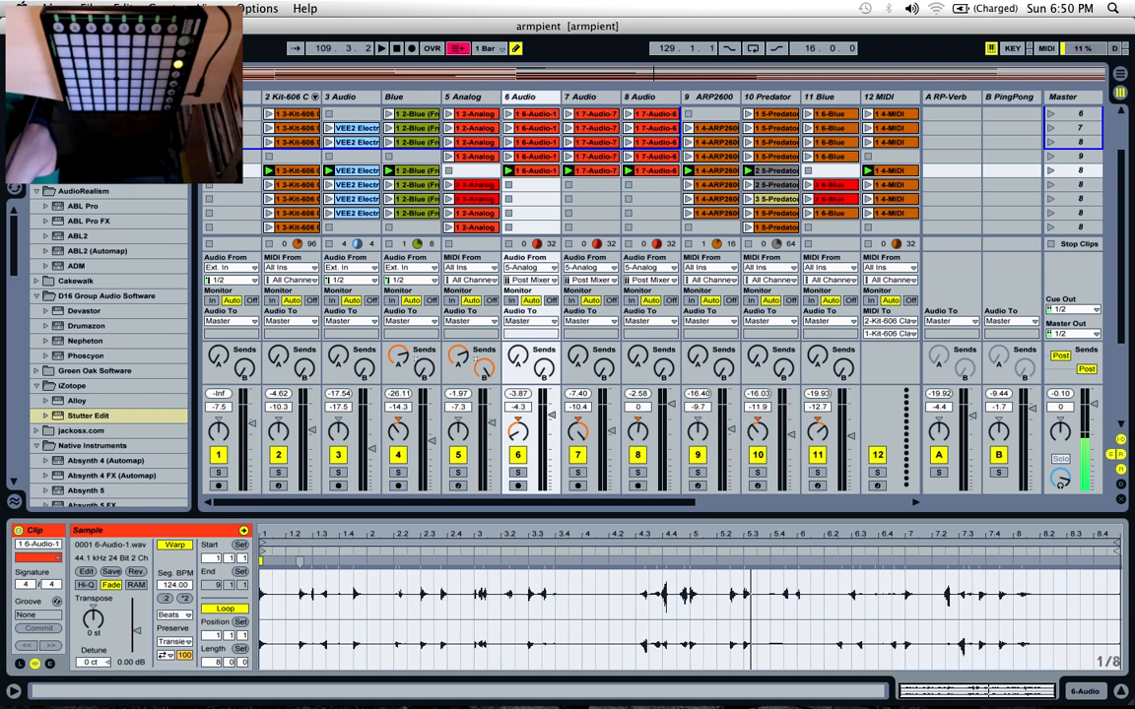
Show the 6-Audio-1 clip's volume envelope to draw stepped breakpoints.
left_click(279, 530)
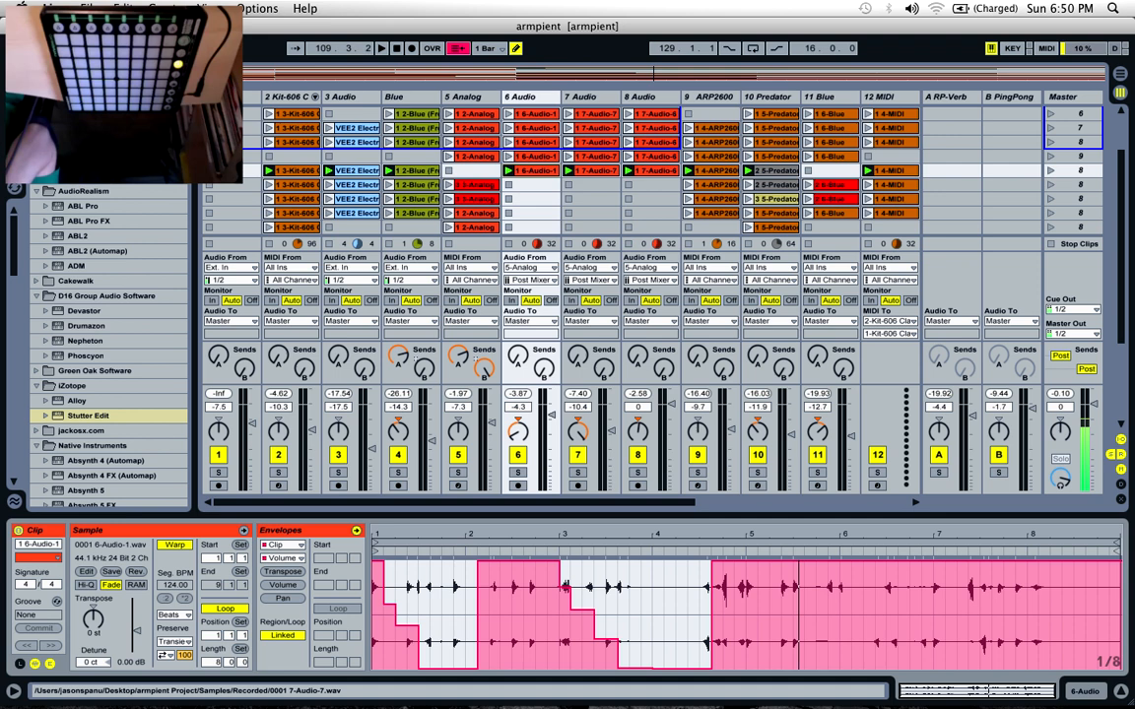